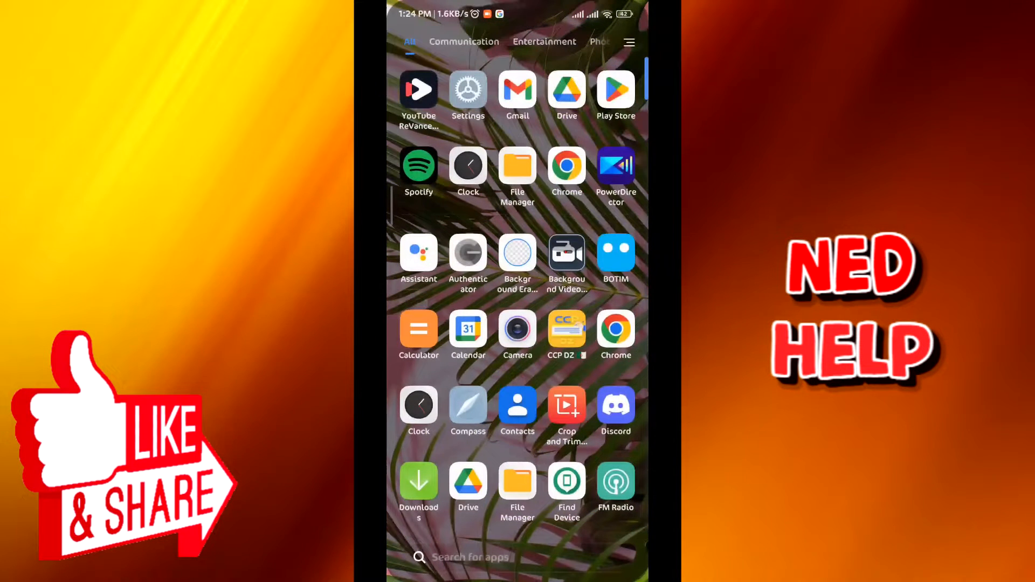
- Launch Settings from the app drawer and scroll down to the Apps section
left_click(468, 90)
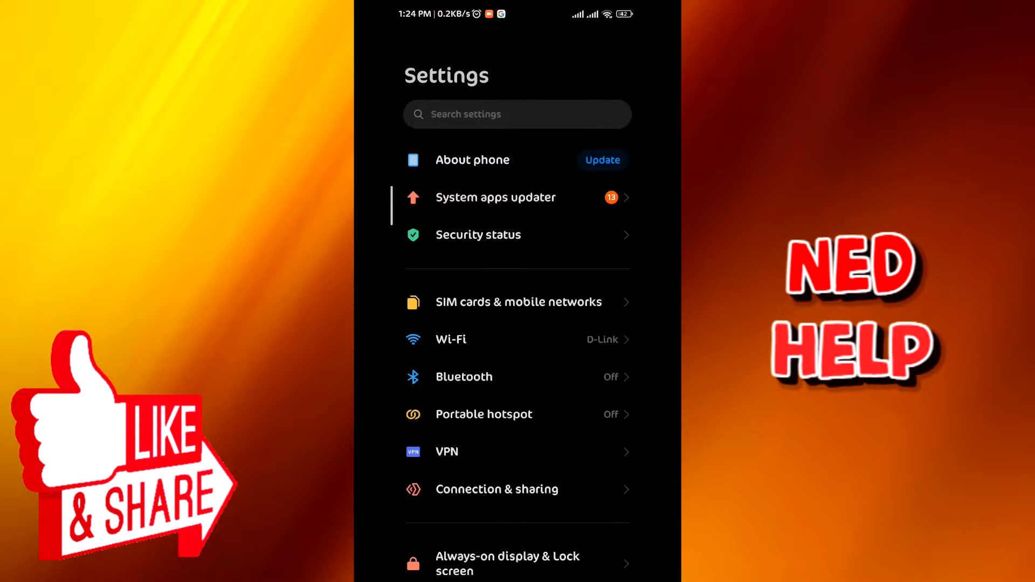
scroll("down", 3)
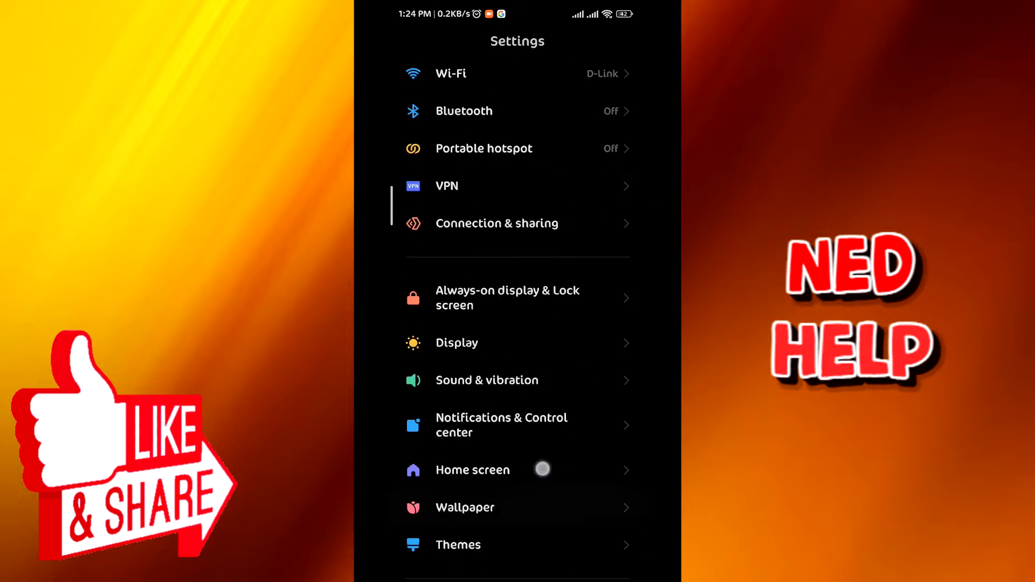
scroll("down", 3)
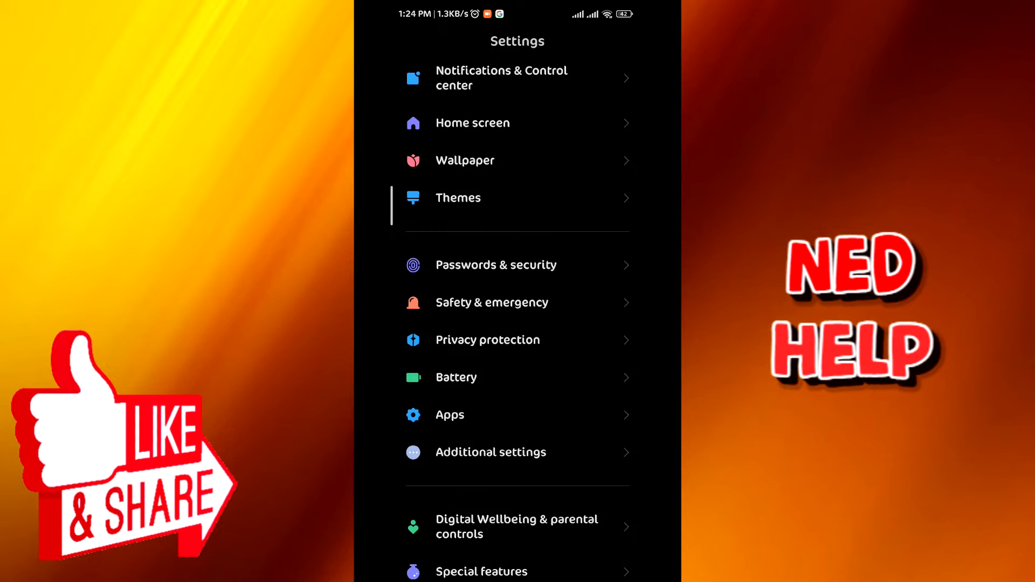
- Search the Manage apps list for 'disco' so Discord is the only match
left_click(450, 415)
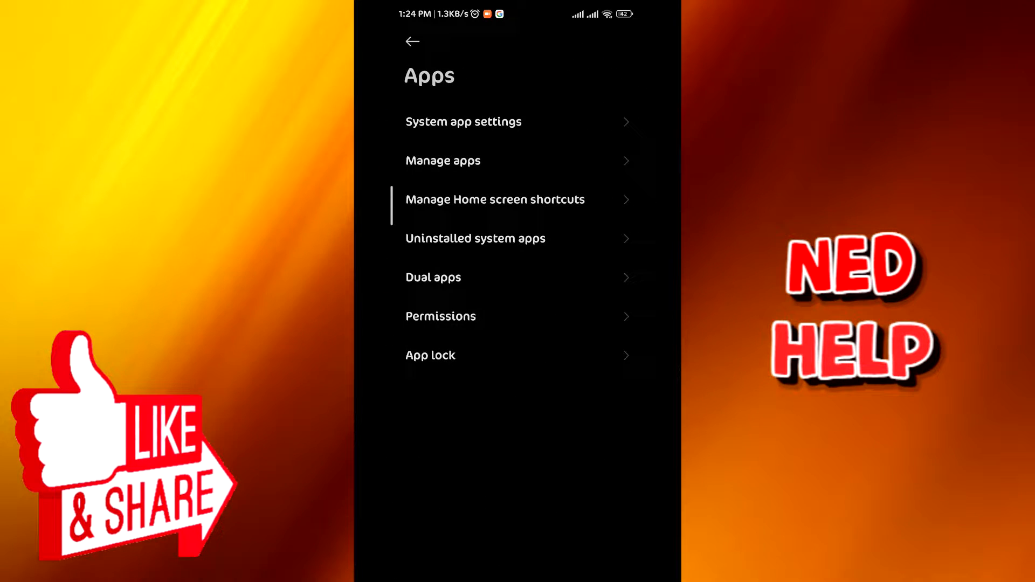
left_click(442, 161)
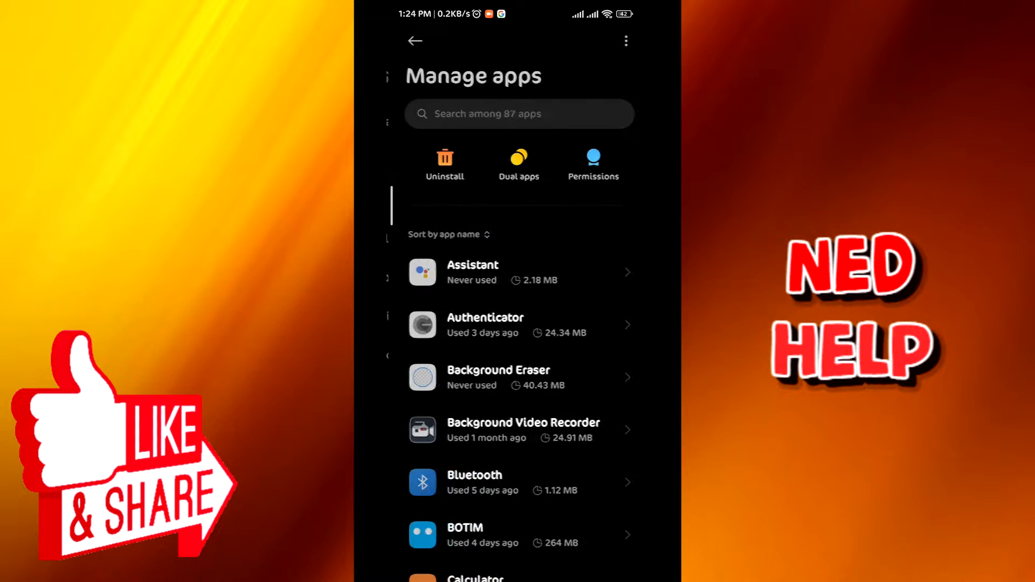
left_click(519, 114)
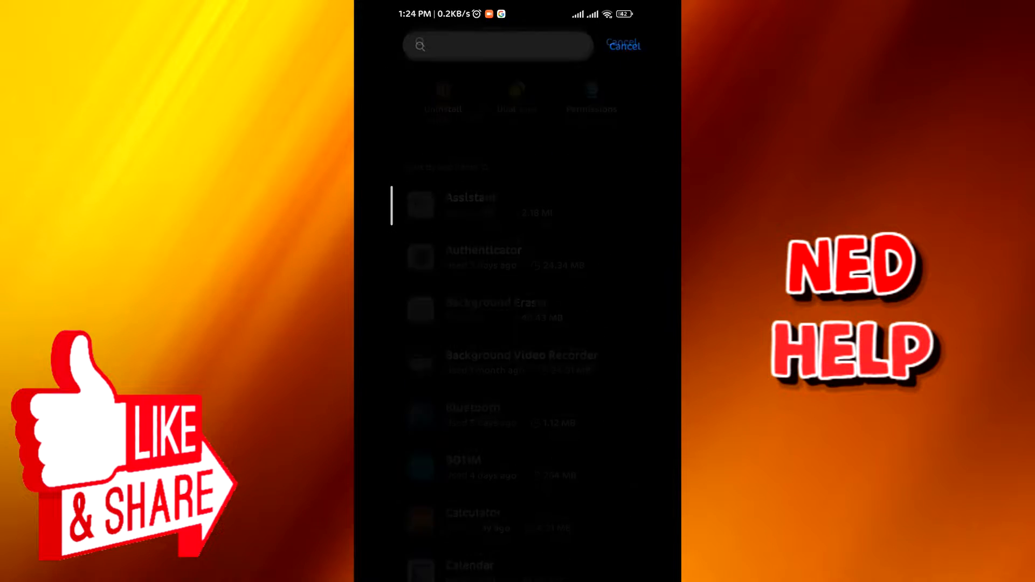
type("discord")
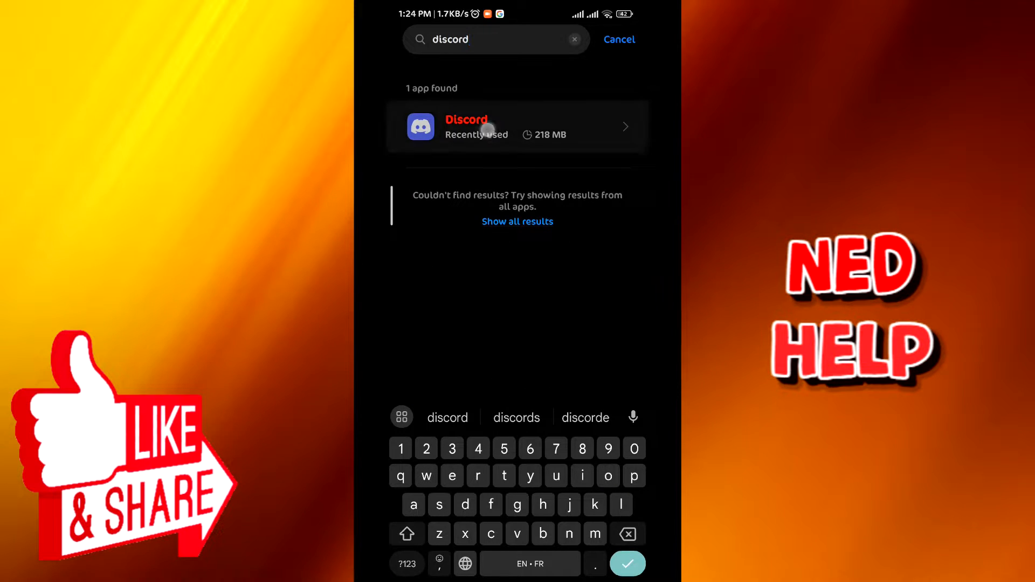
- In Discord's app info, switch Autostart on and confirm the Attention warning
left_click(489, 127)
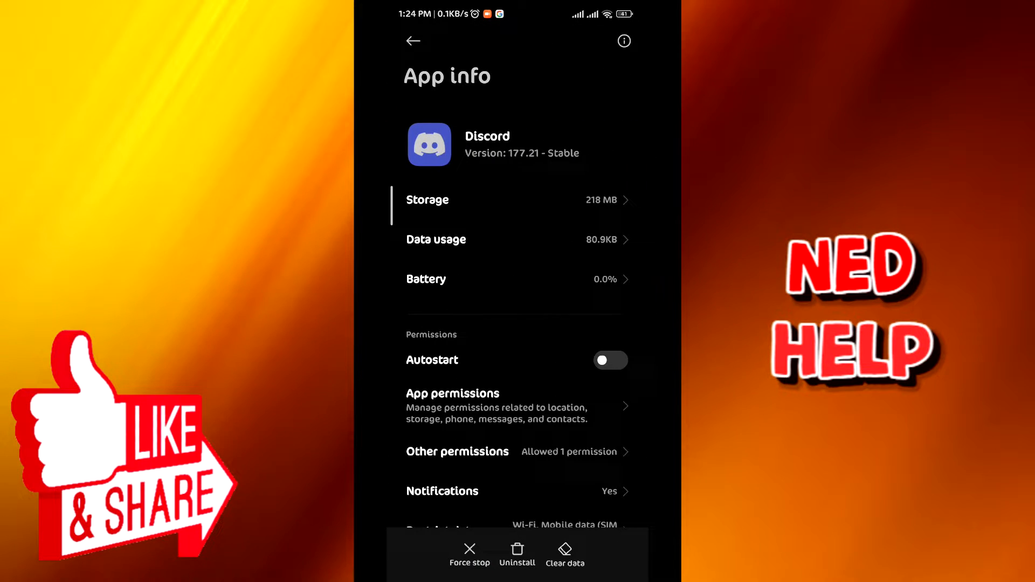
scroll("down", 3)
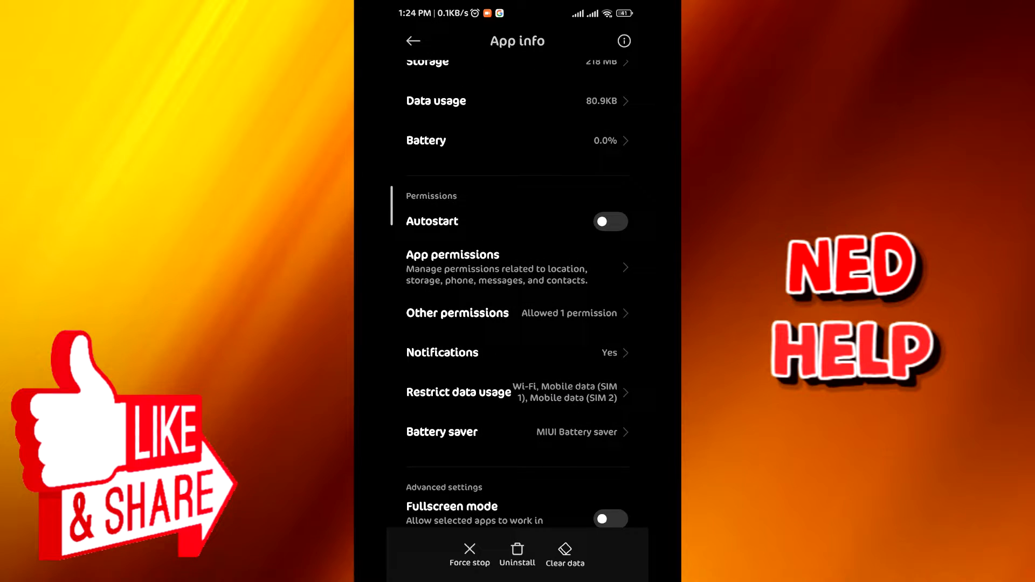
left_click(610, 222)
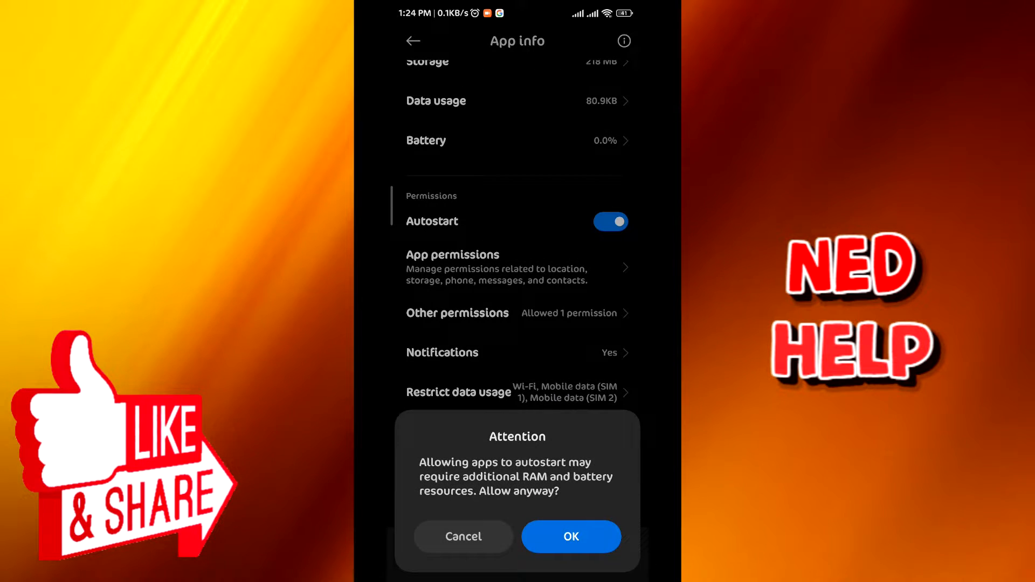
left_click(571, 537)
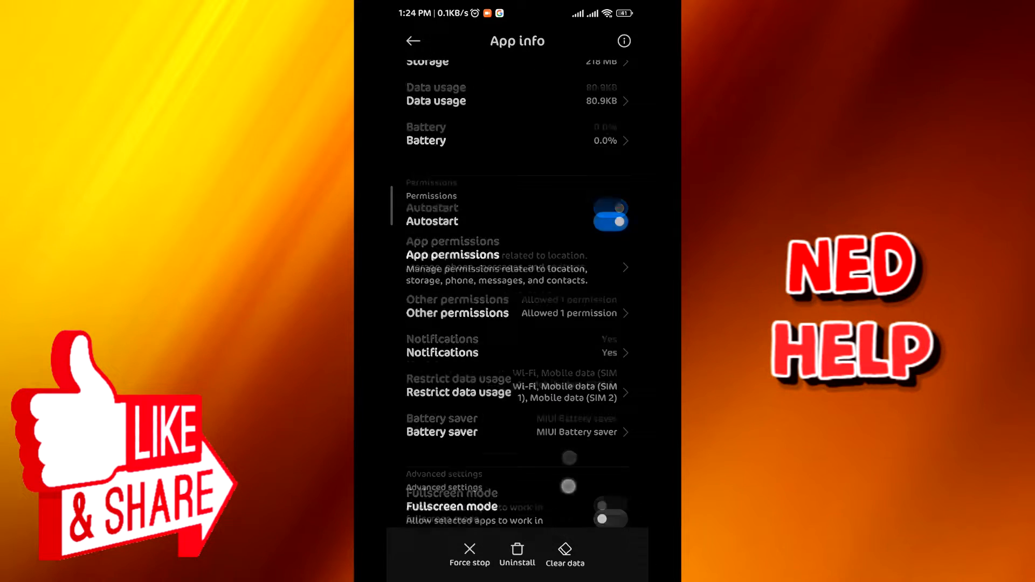
scroll("down", 3)
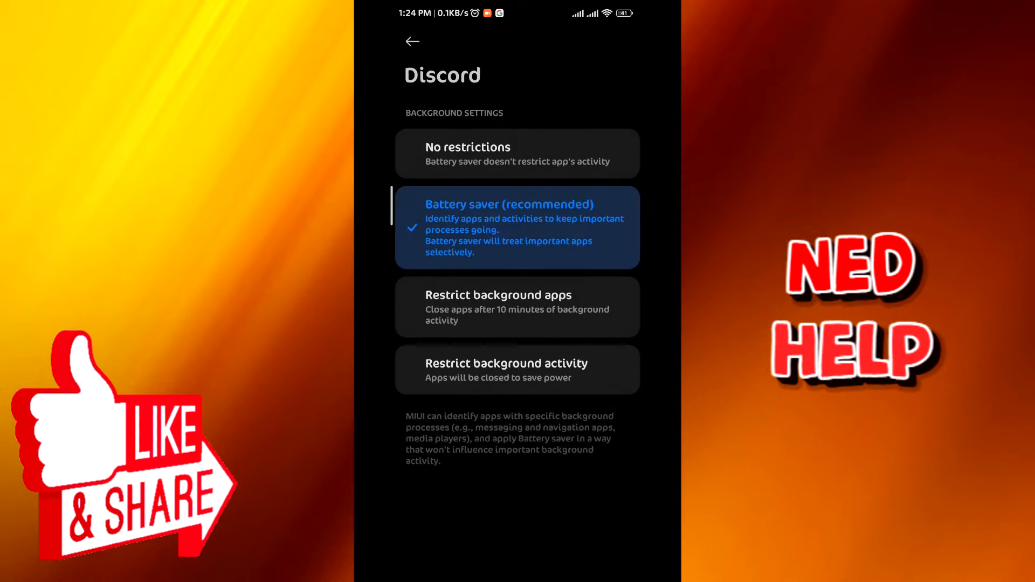
- Set Discord's battery saver to No restrictions, then review its app permissions
left_click(516, 153)
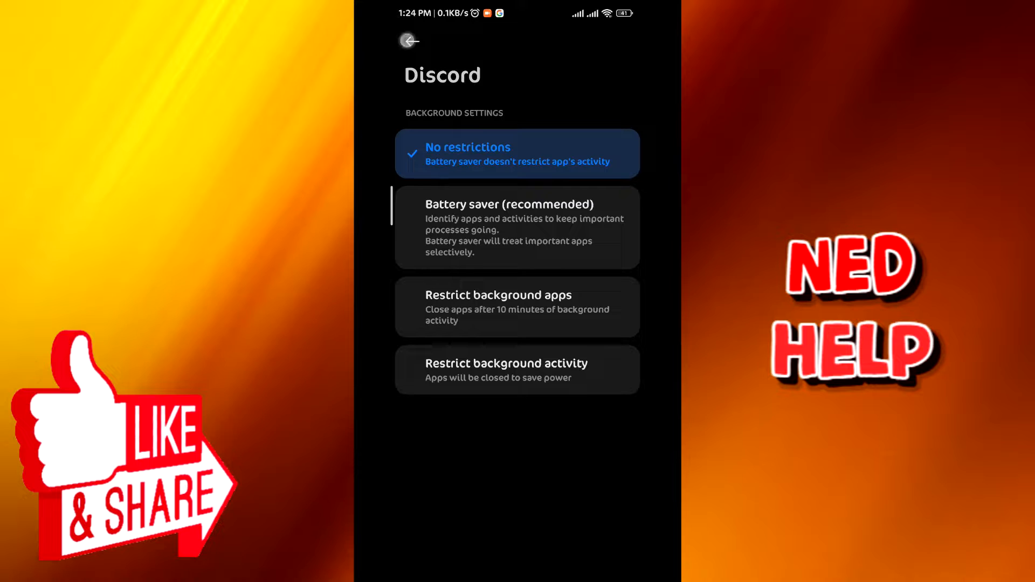
left_click(409, 41)
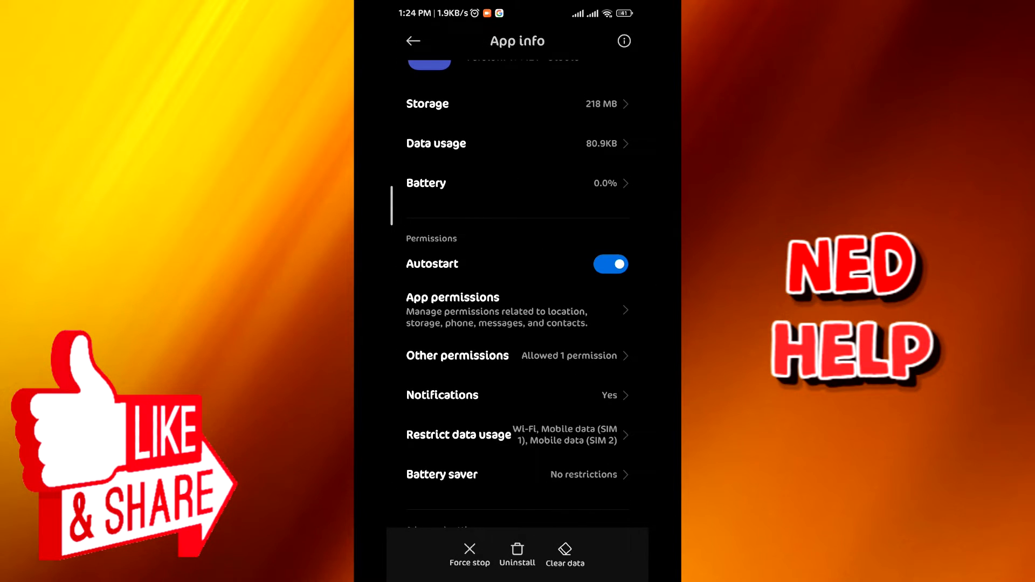
left_click(453, 311)
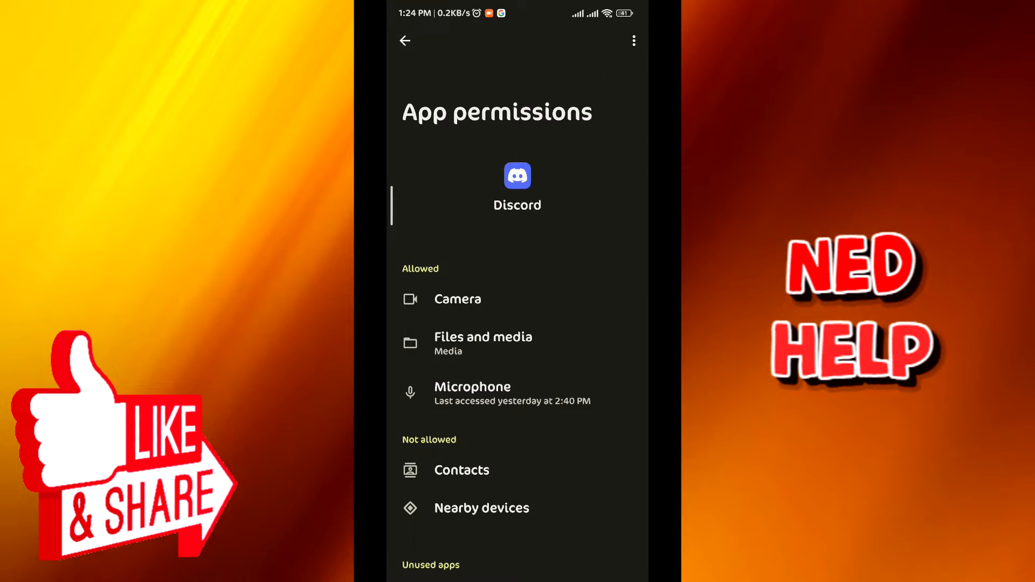
left_click(404, 41)
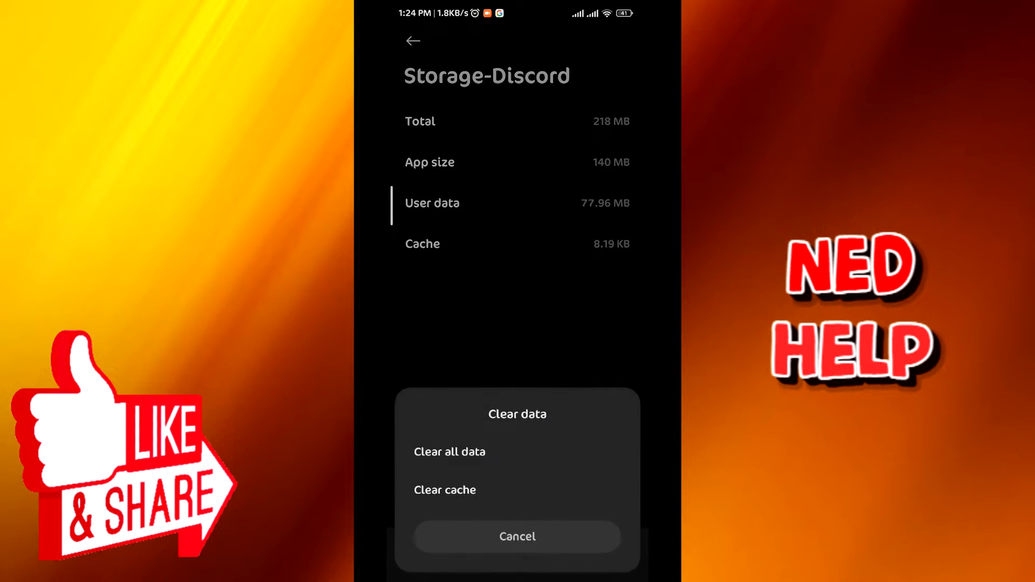
- Clear Discord's cache from Storage so it shows 0 B
left_click(445, 490)
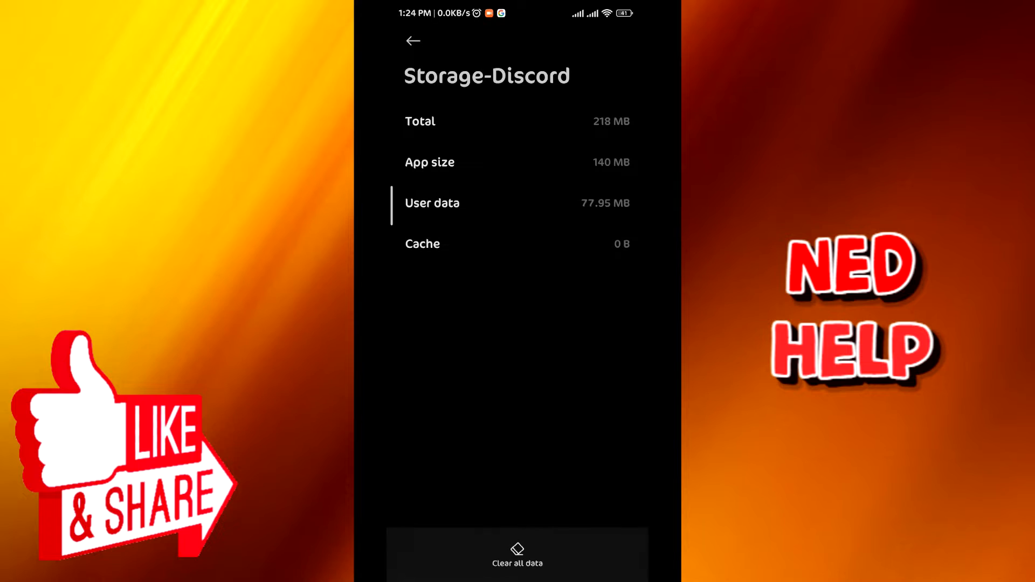